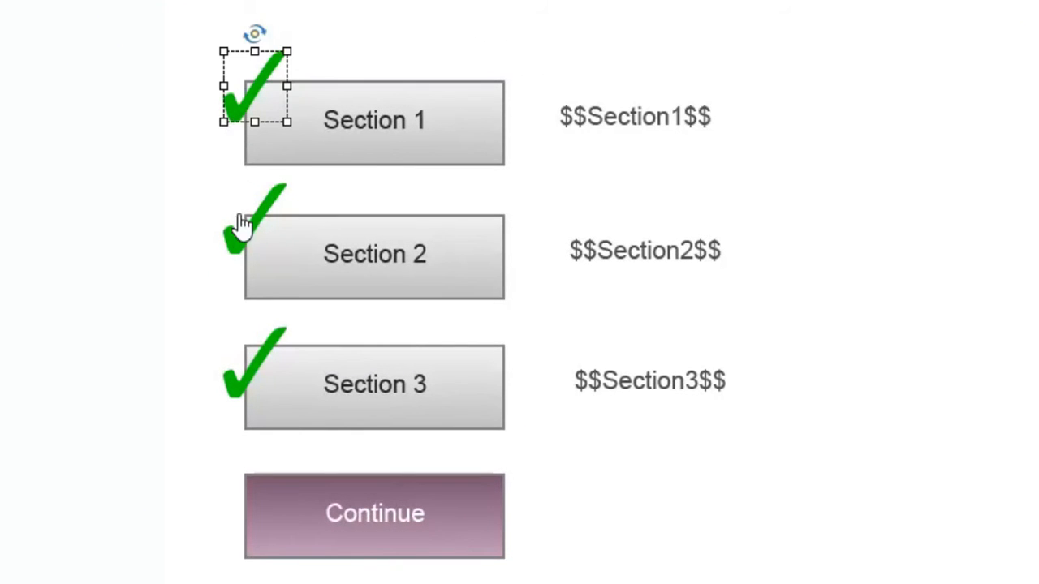
# Select a menu checkmark, then bring up the project's Variables list
pyautogui.click(243, 227)
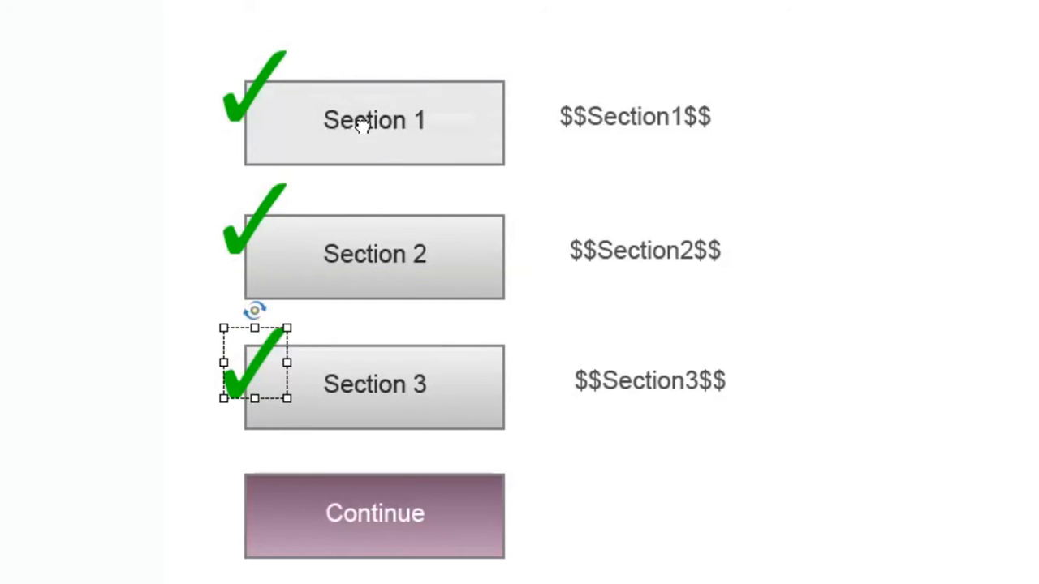
pyautogui.click(373, 253)
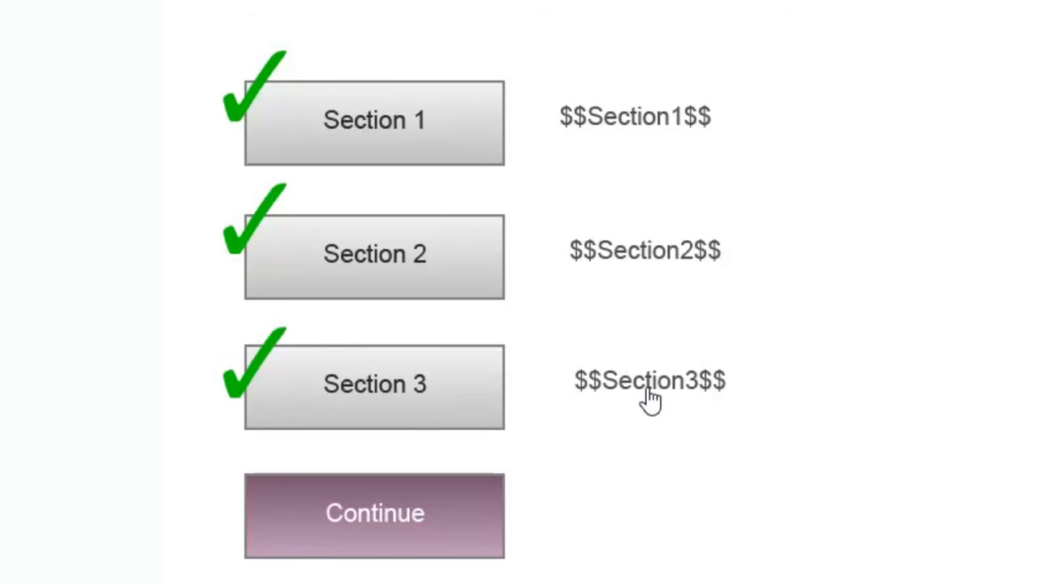
pyautogui.moveTo(649, 382)
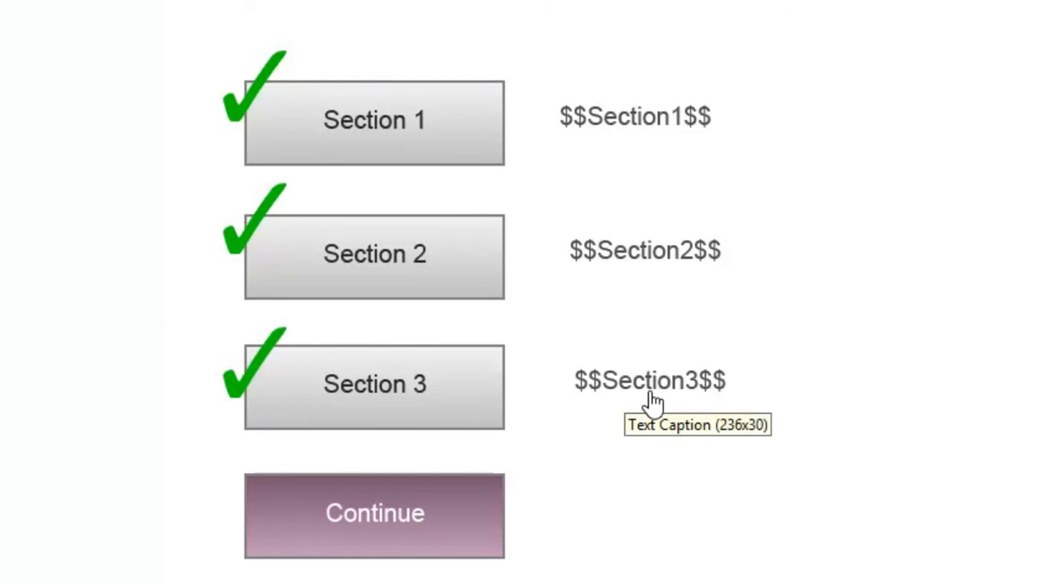
pyautogui.moveTo(616, 147)
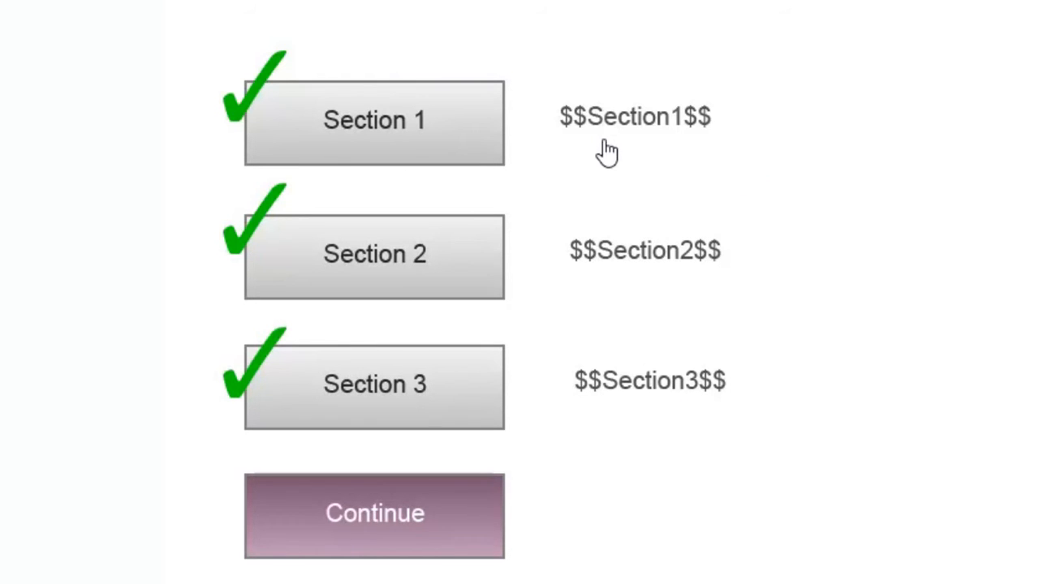
pyautogui.moveTo(701, 405)
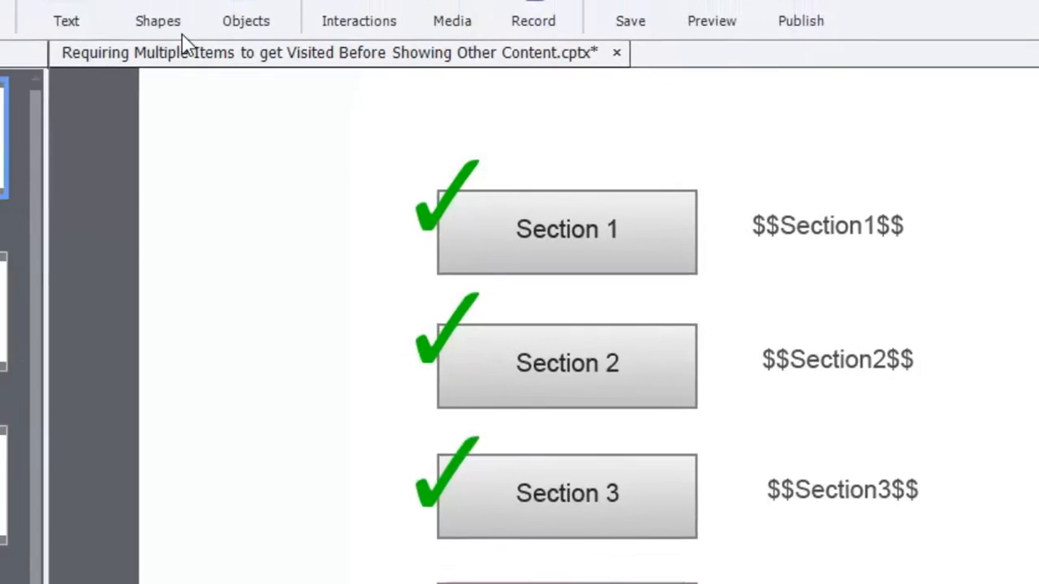
pyautogui.click(353, 25)
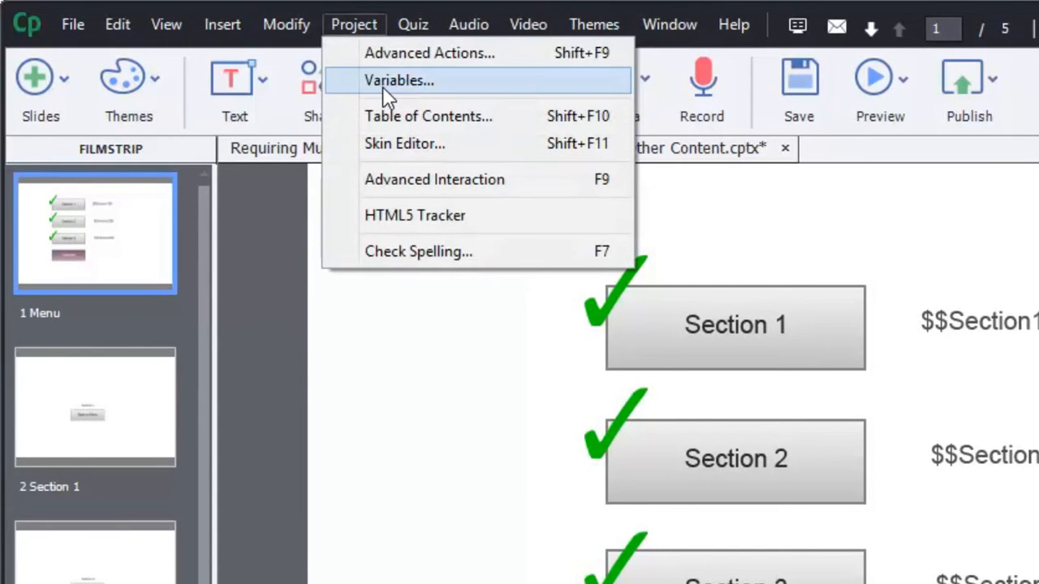
pyautogui.click(399, 80)
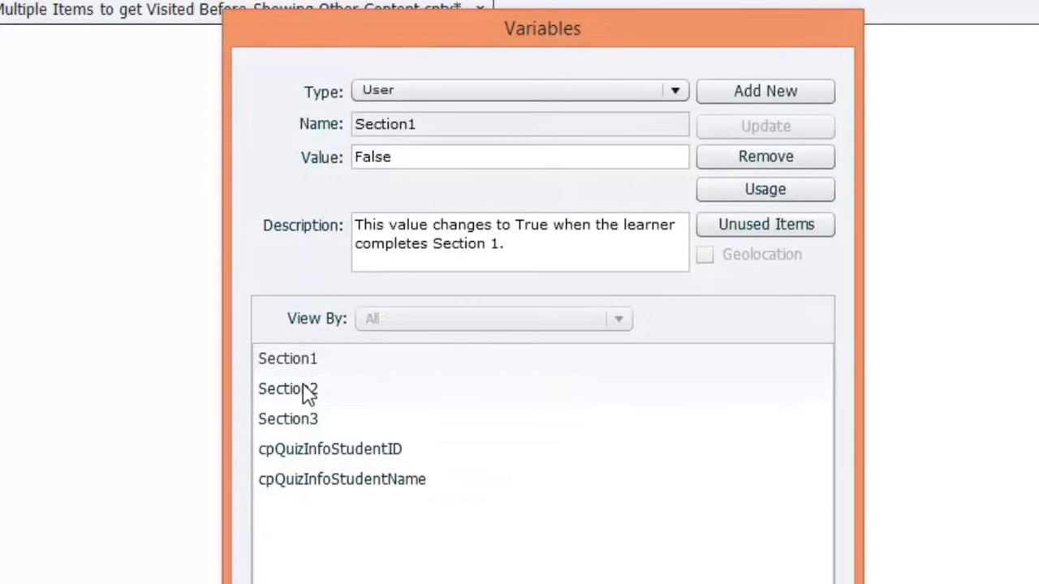
pyautogui.moveTo(305, 425)
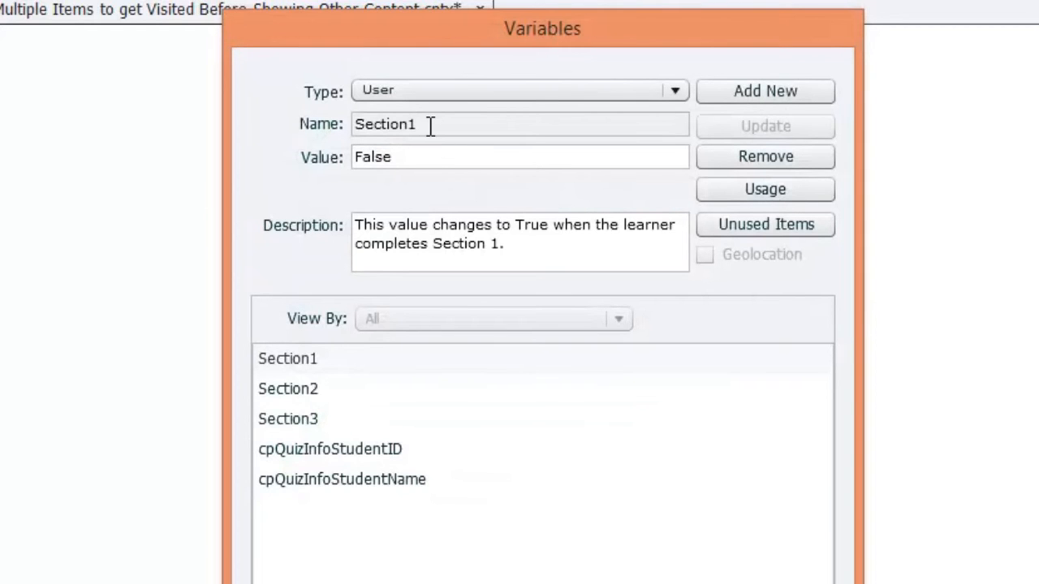
# Inspect variable Section1, set to False and described as changing when Section 1 is completed
pyautogui.doubleClick(385, 124)
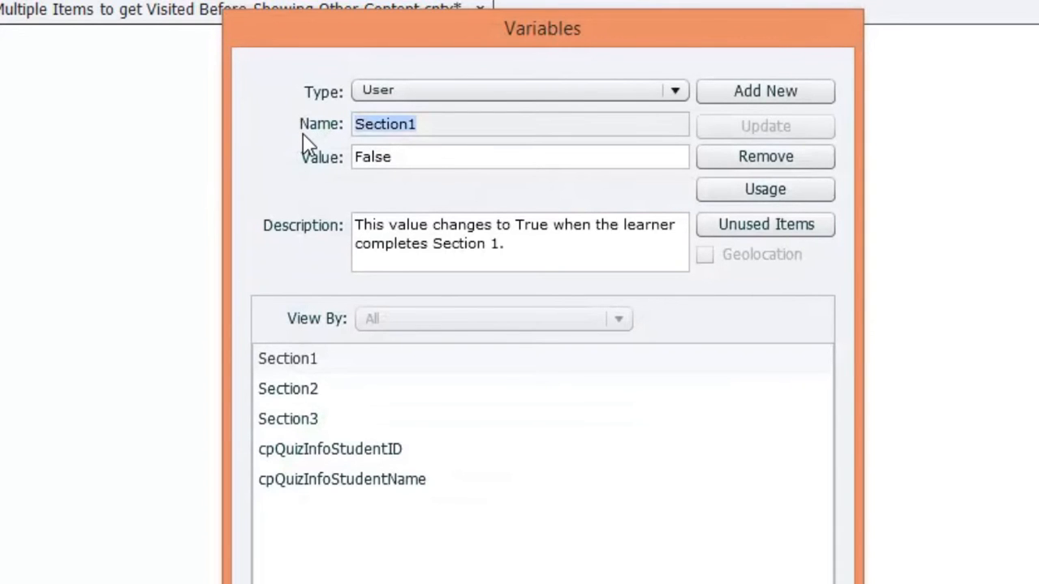
pyautogui.click(406, 123)
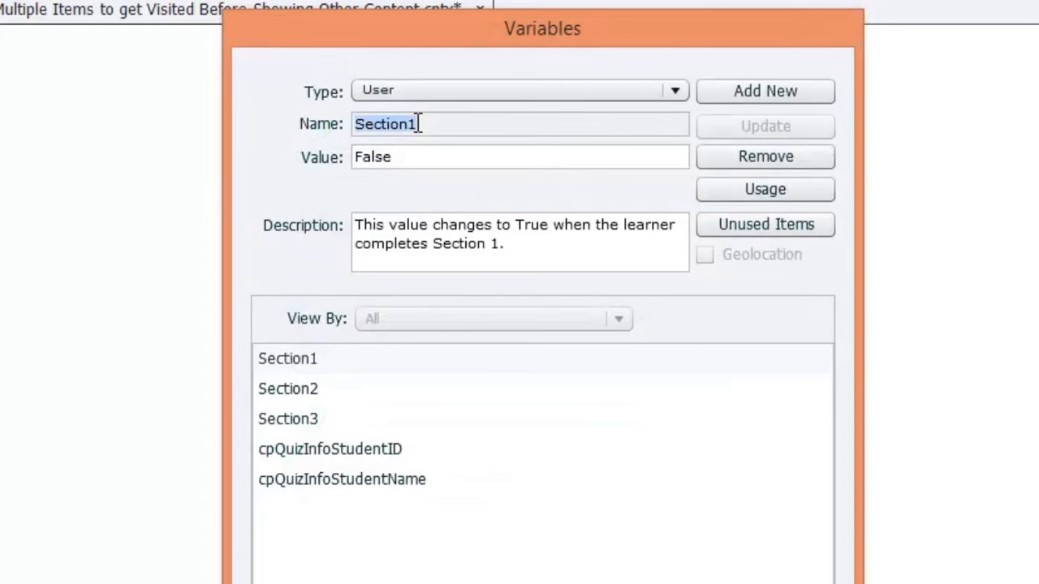
pyautogui.click(371, 156)
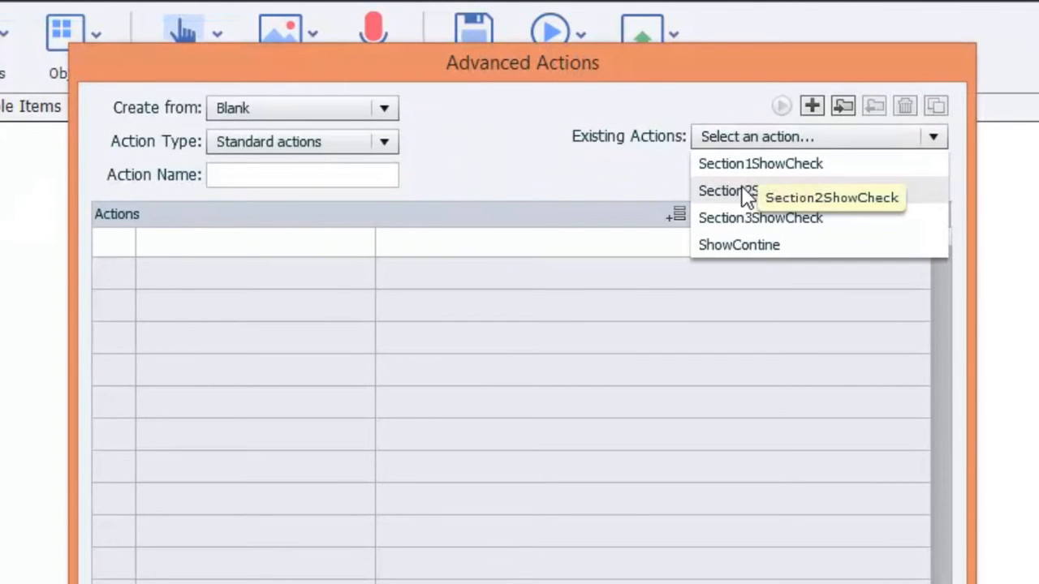
pyautogui.moveTo(746, 256)
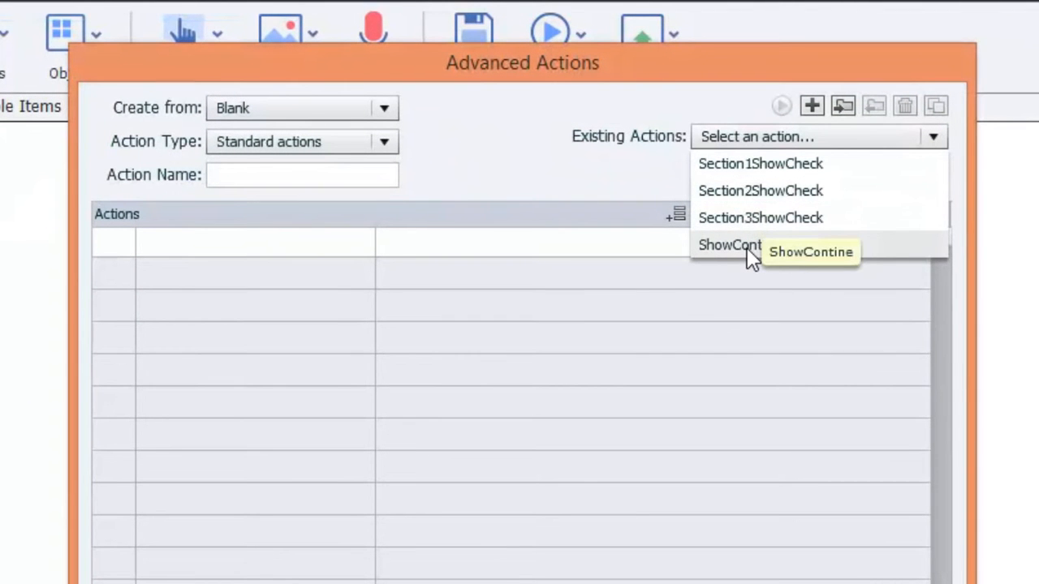
# Review Section1ShowCheck: show Section1Done, assign Section1 True, jump to Menu slide
pyautogui.click(759, 162)
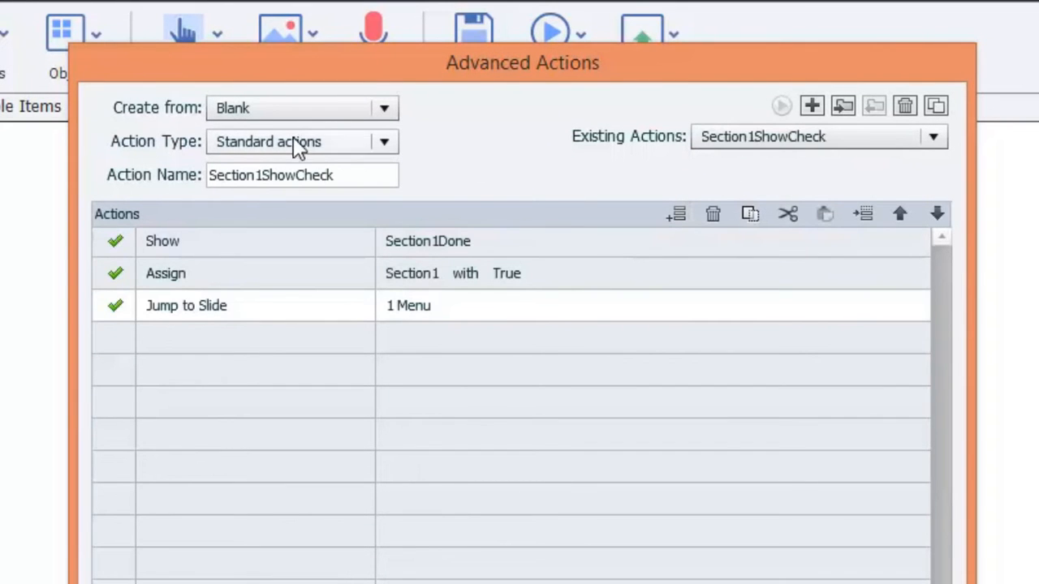
pyautogui.moveTo(227, 247)
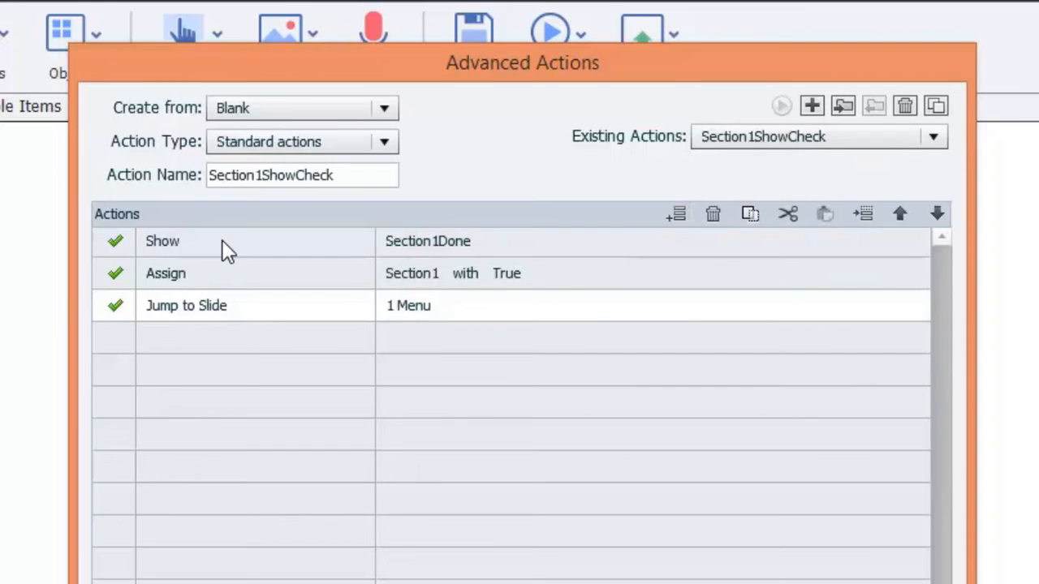
pyautogui.moveTo(419, 263)
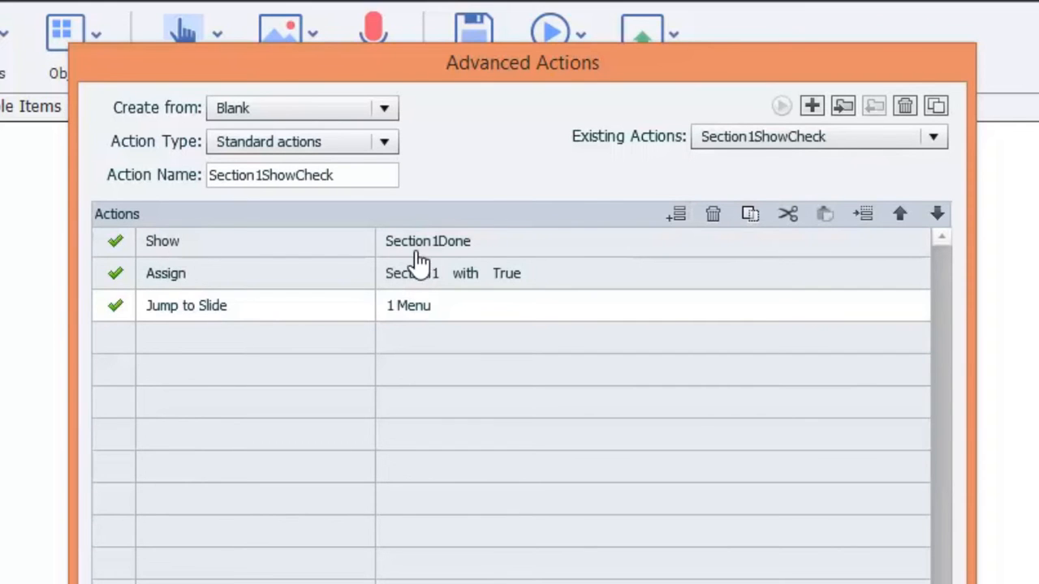
pyautogui.moveTo(463, 258)
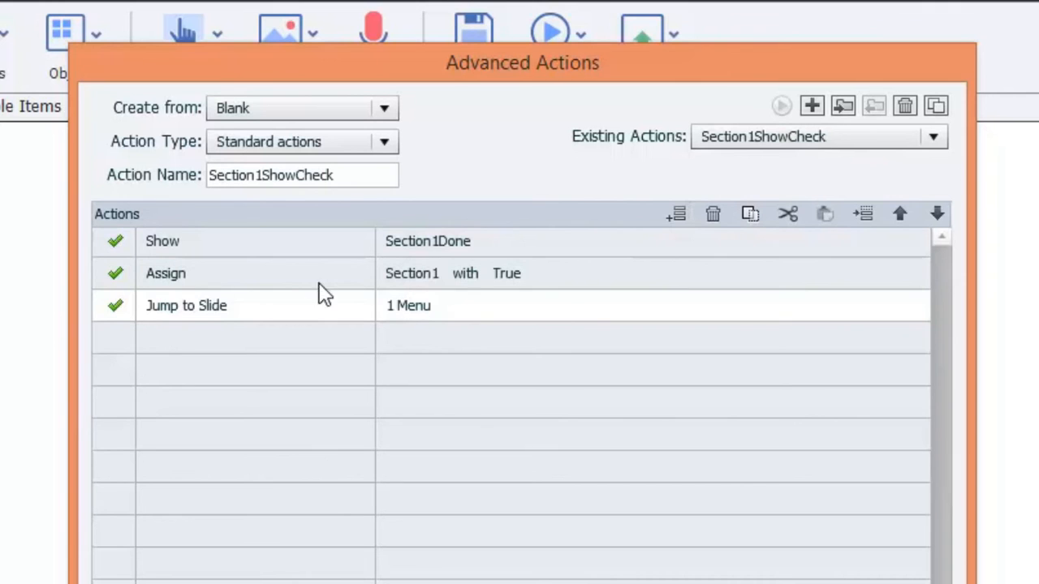
pyautogui.moveTo(507, 306)
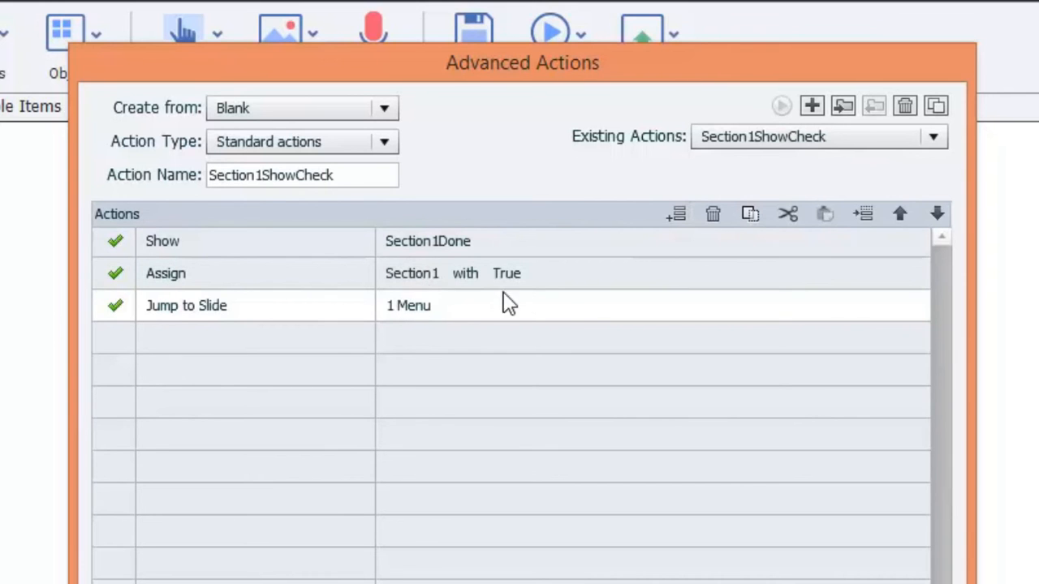
pyautogui.moveTo(429, 354)
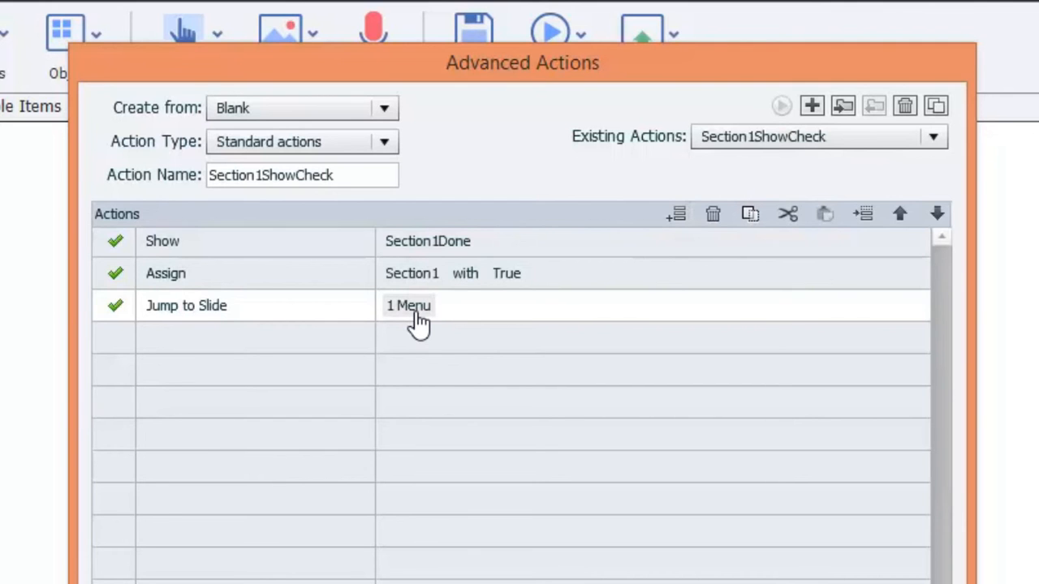
pyautogui.click(932, 137)
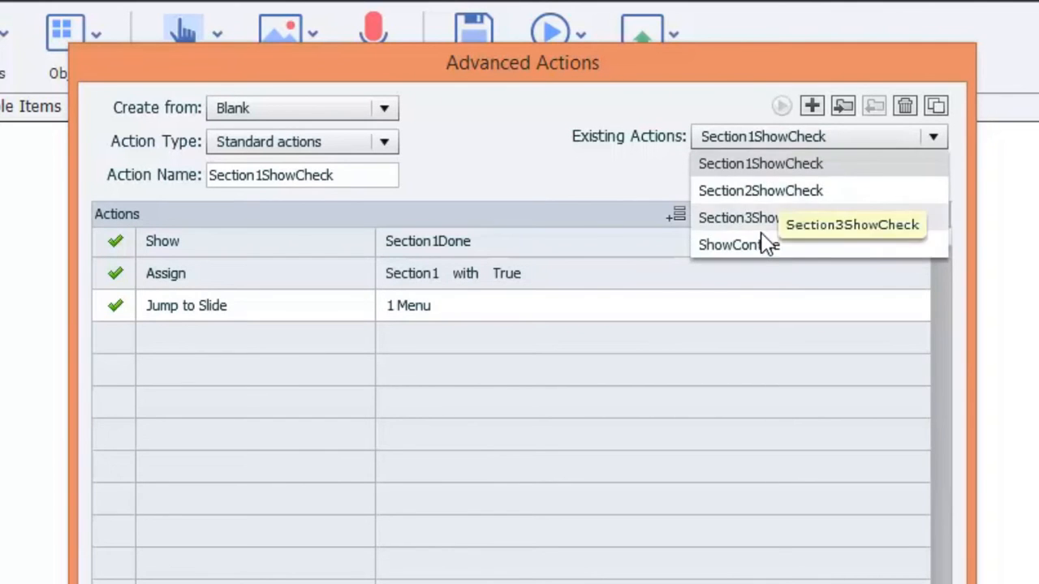
# Review ShowContine: if Section1, Section2 and Section3 equal True, show Continue
pyautogui.click(737, 245)
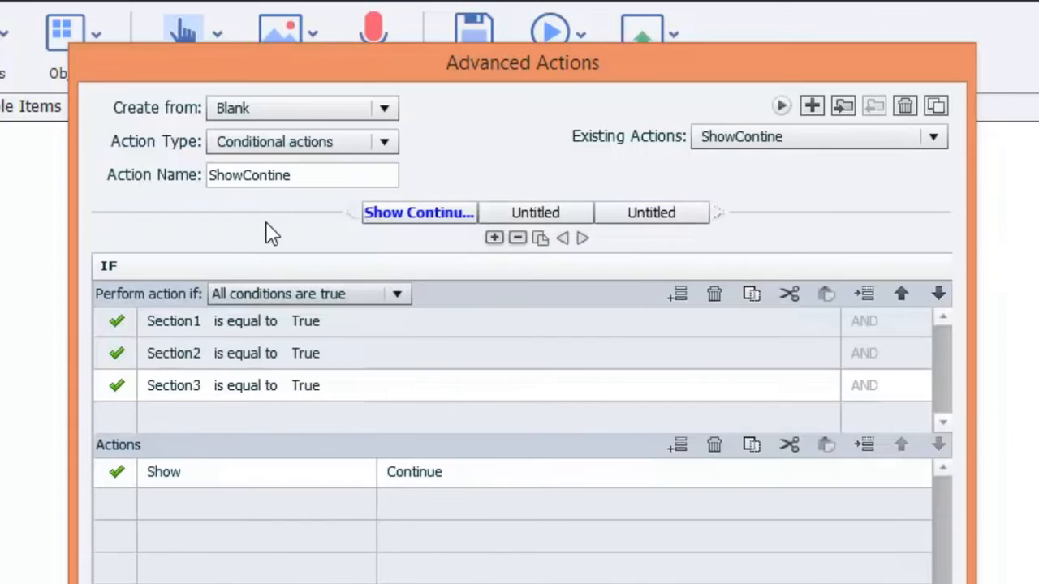
pyautogui.moveTo(182, 336)
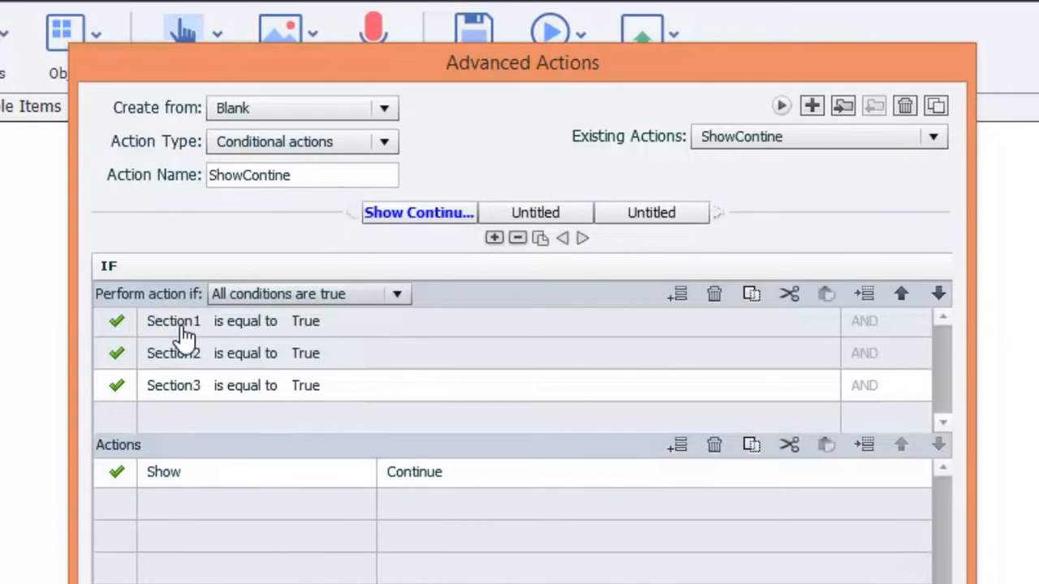
pyautogui.moveTo(211, 370)
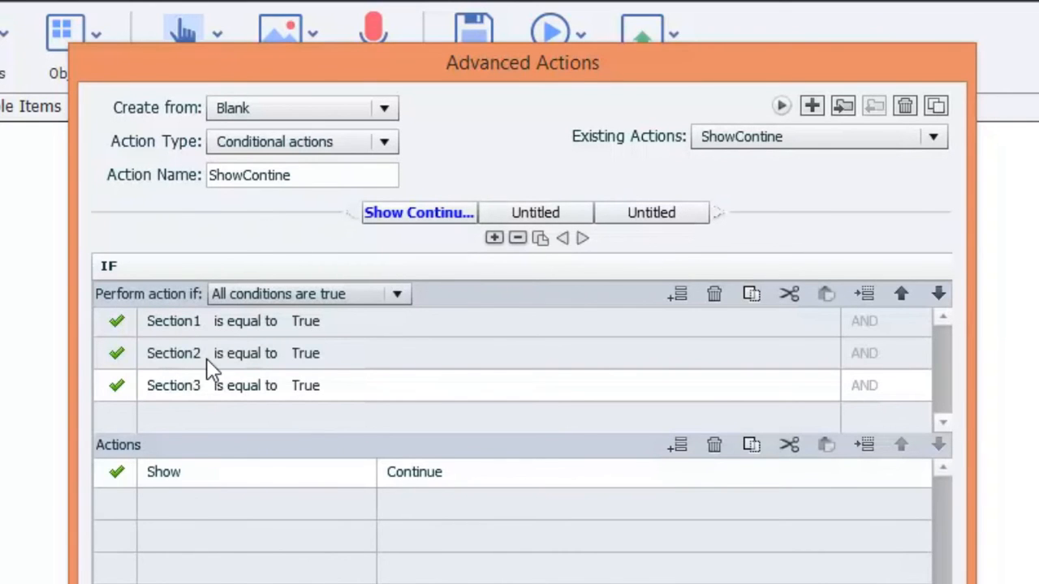
pyautogui.moveTo(187, 367)
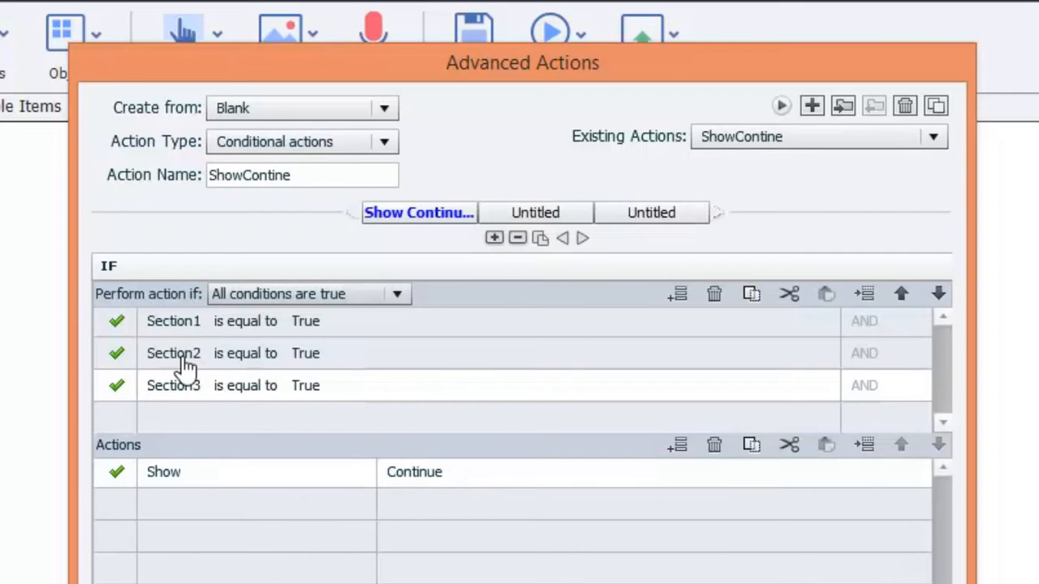
pyautogui.moveTo(896, 370)
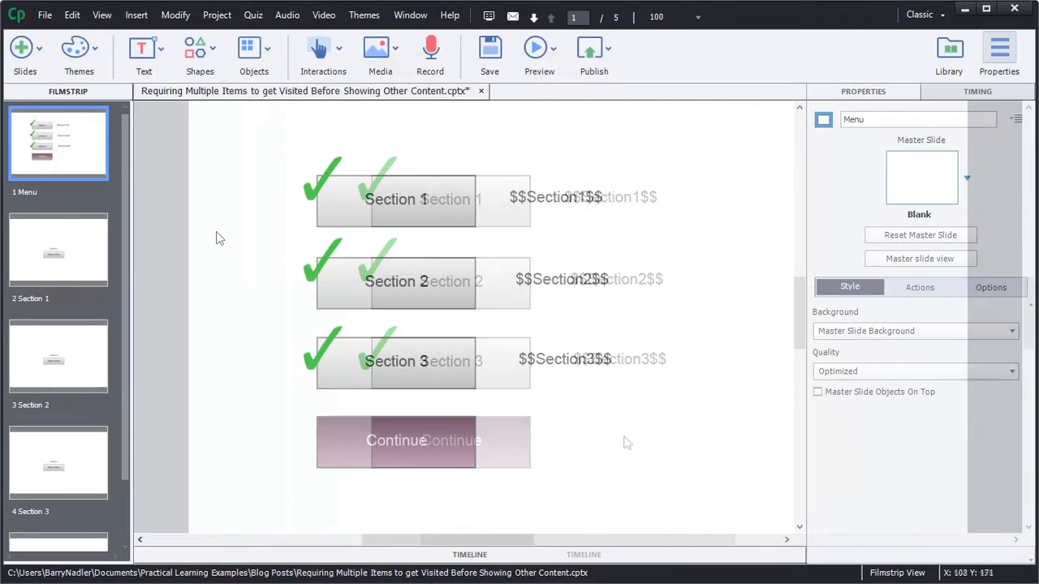
# Identify the Section1Done–Section3Done checkmarks and the Continue button on the Menu slide
pyautogui.click(323, 177)
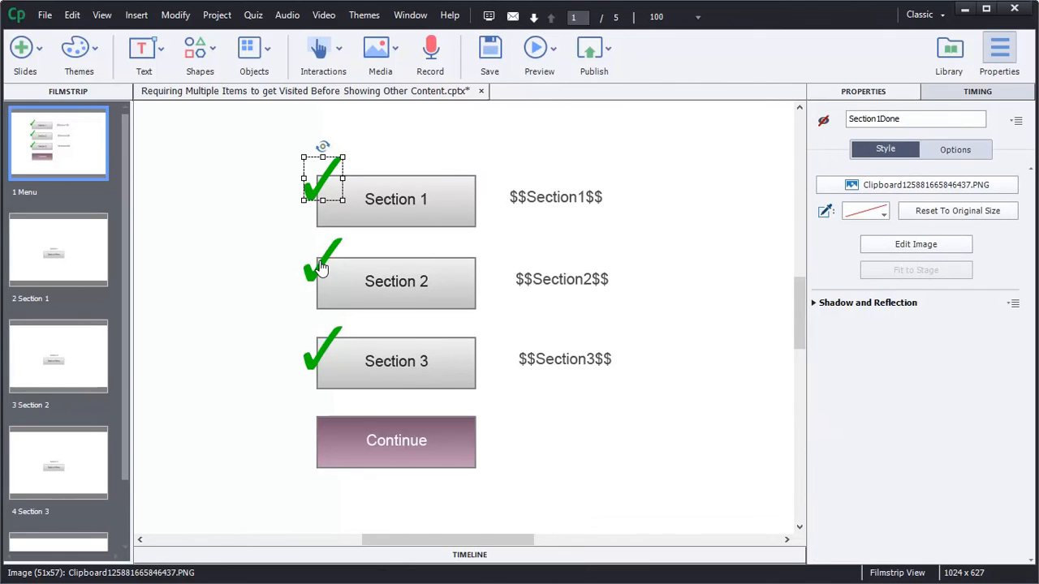
pyautogui.click(323, 268)
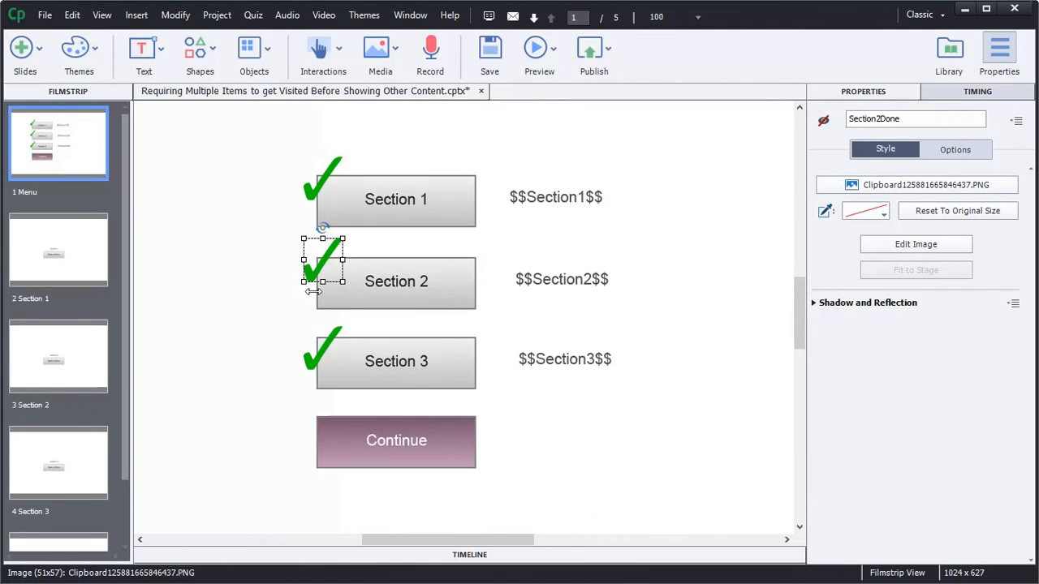
pyautogui.click(323, 354)
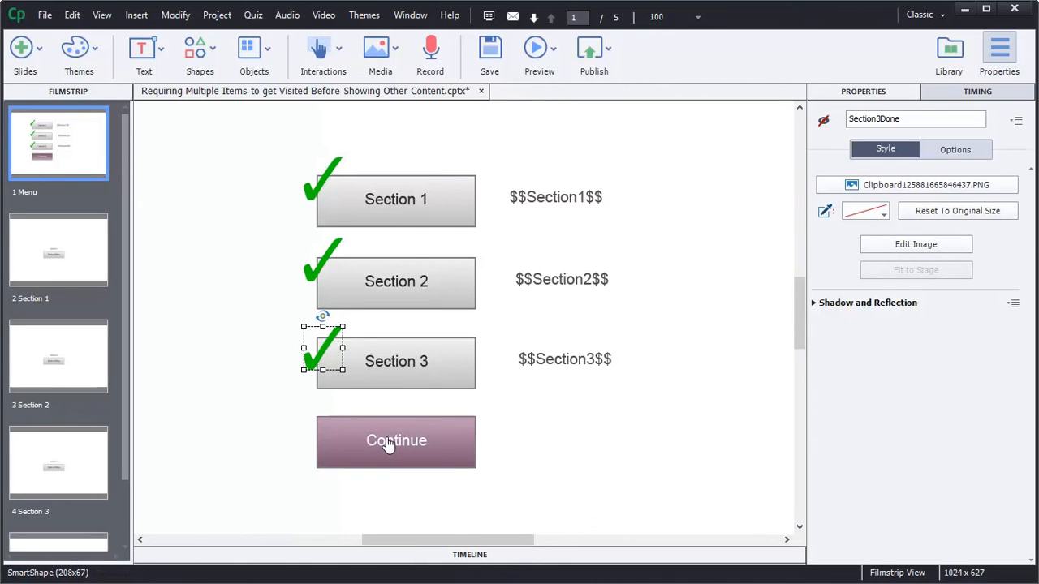
pyautogui.click(396, 441)
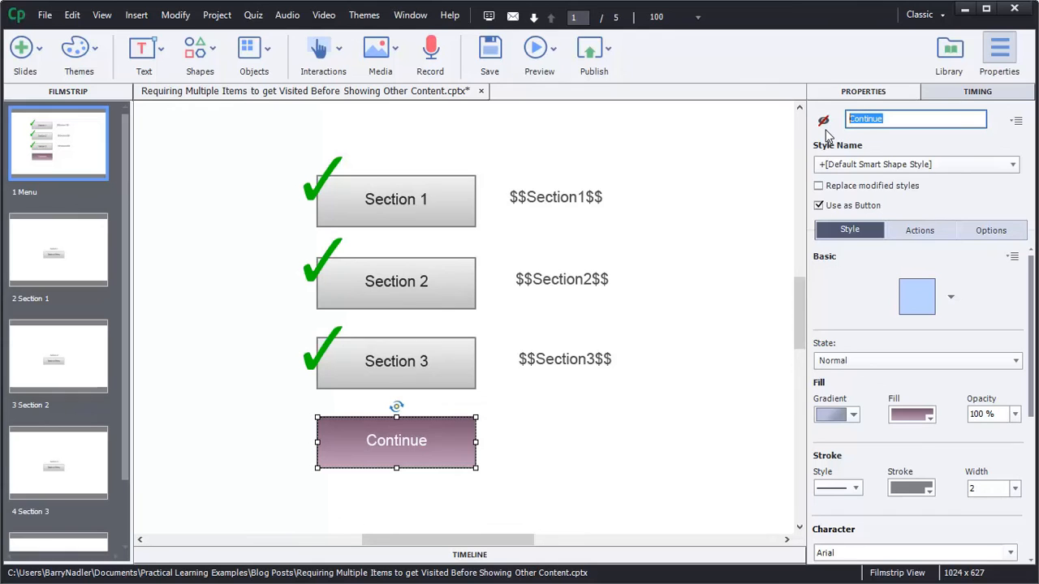
pyautogui.moveTo(682, 280)
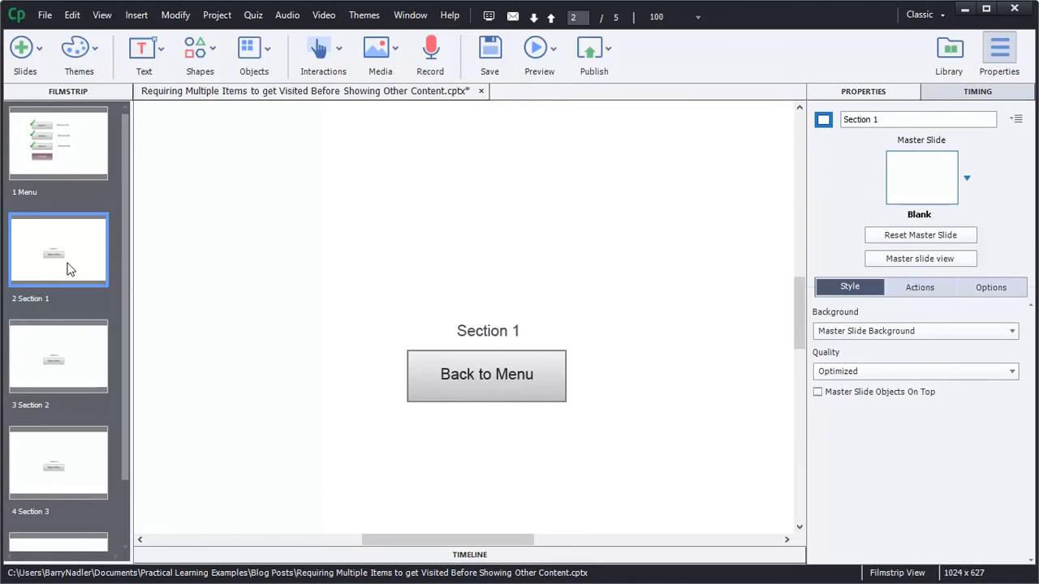
# Confirm Back to Menu buttons run Section1ShowCheck and Section3ShowCheck, then return to the Menu slide
pyautogui.click(487, 374)
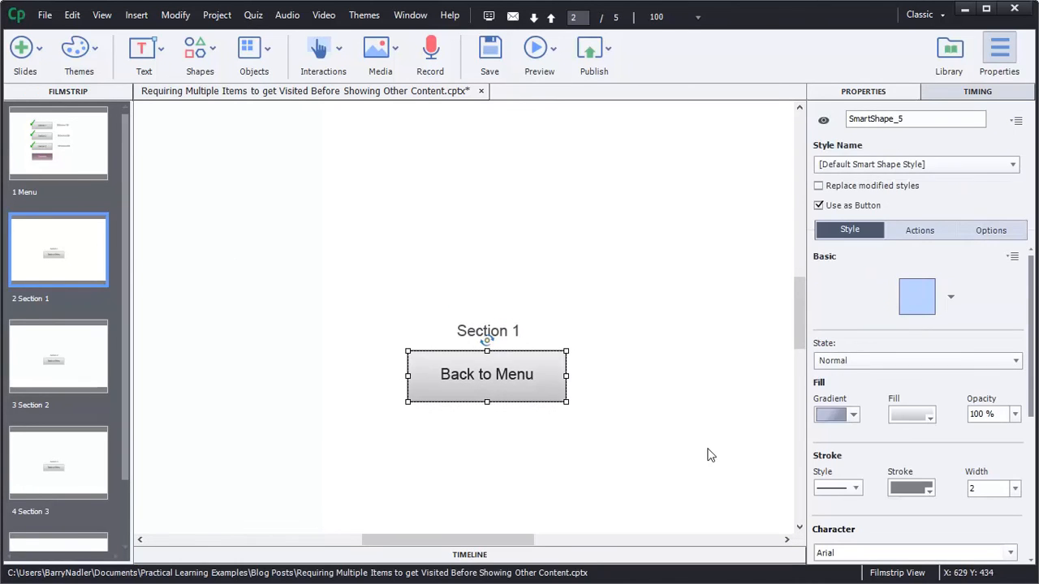
pyautogui.click(918, 230)
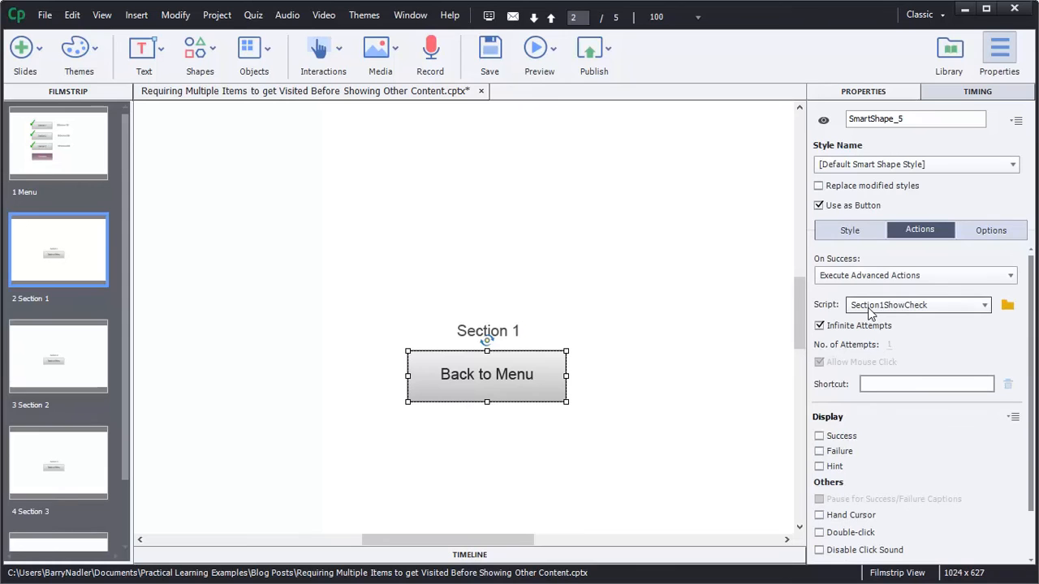
pyautogui.moveTo(919, 312)
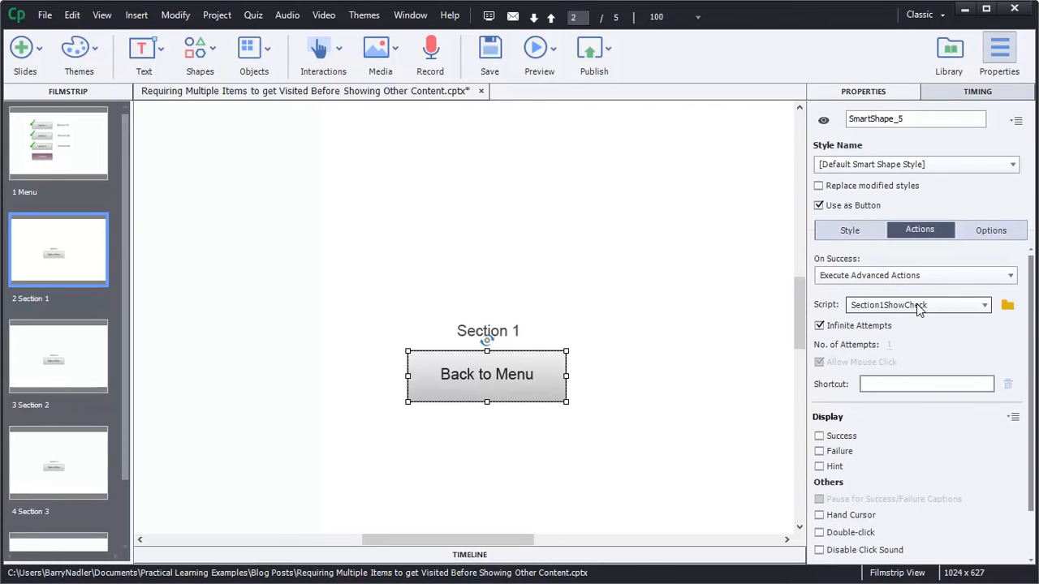
pyautogui.click(59, 357)
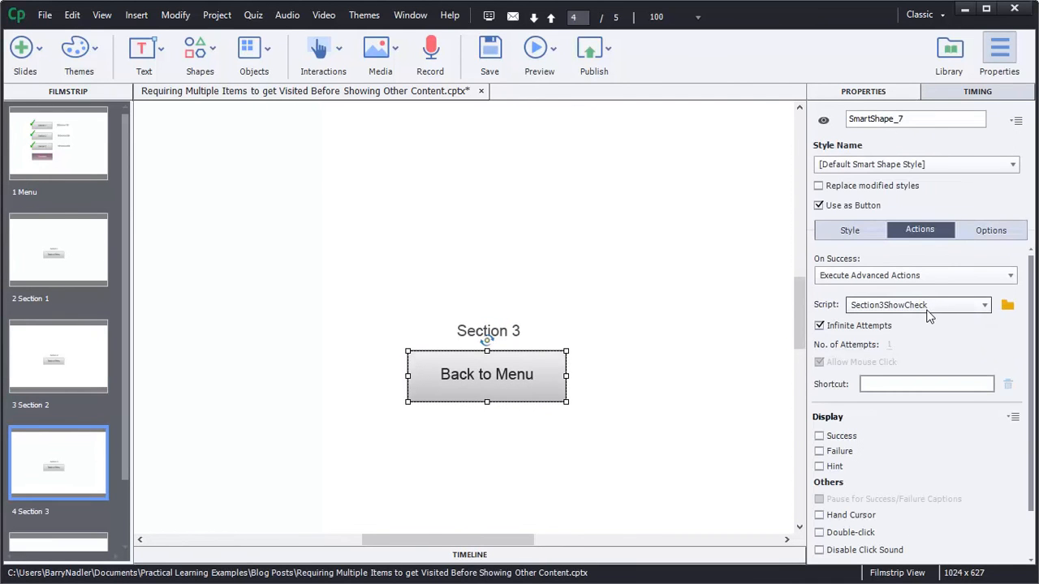
pyautogui.click(58, 143)
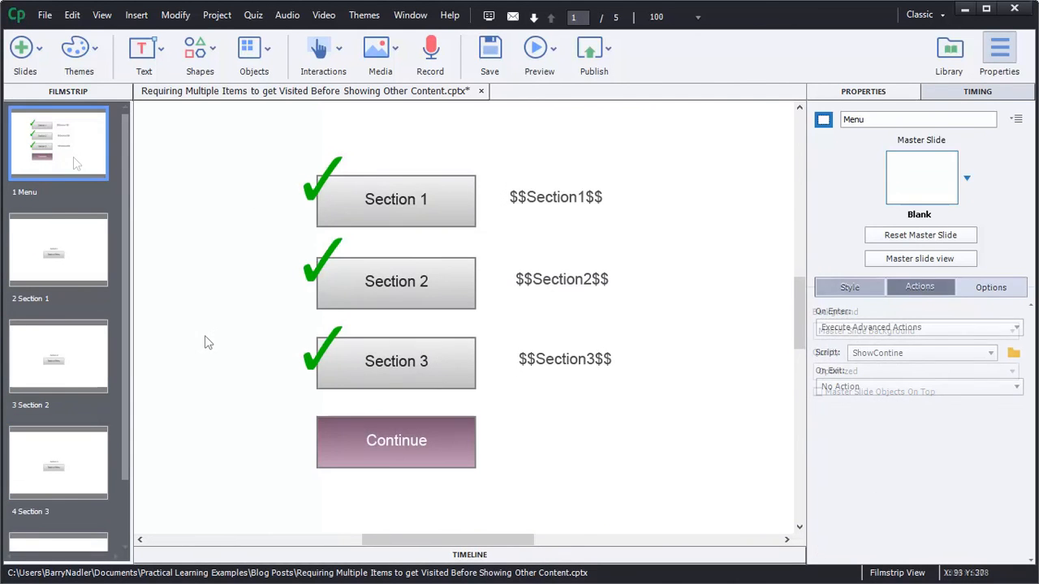
# Confirm the Menu slide's On Enter action executes ShowContine, with none on exit
pyautogui.click(919, 285)
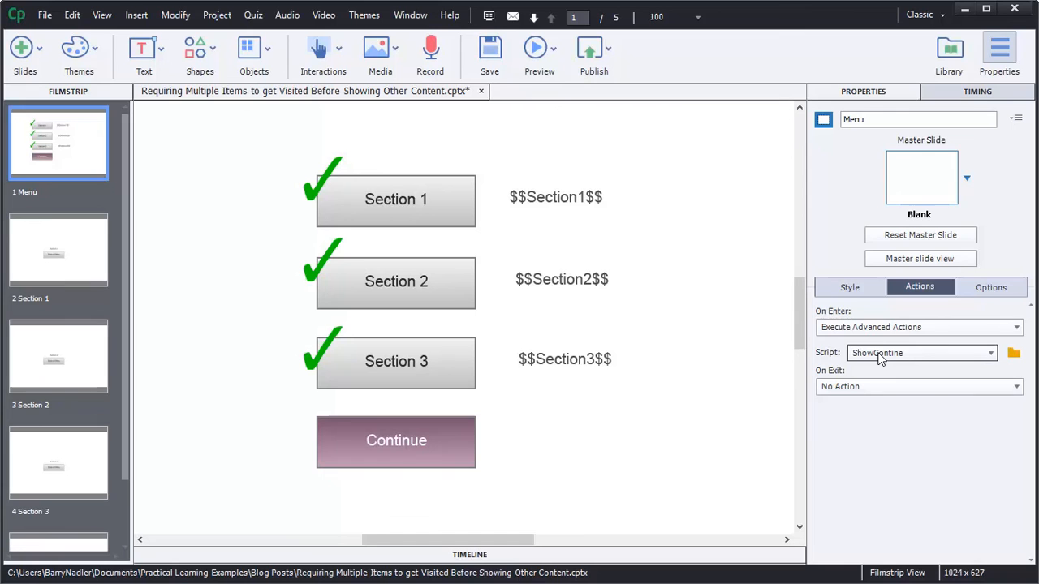
pyautogui.moveTo(886, 360)
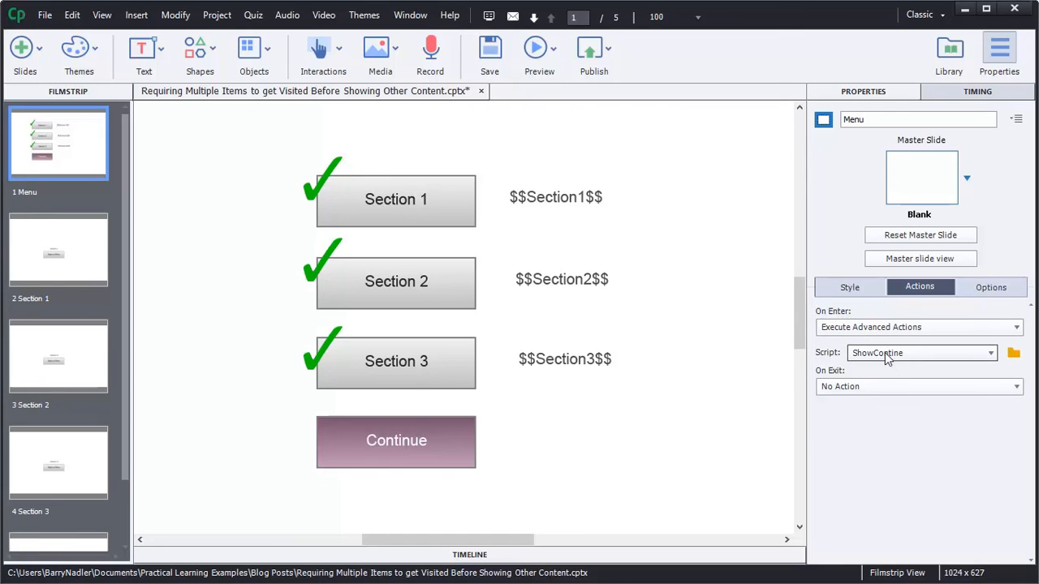